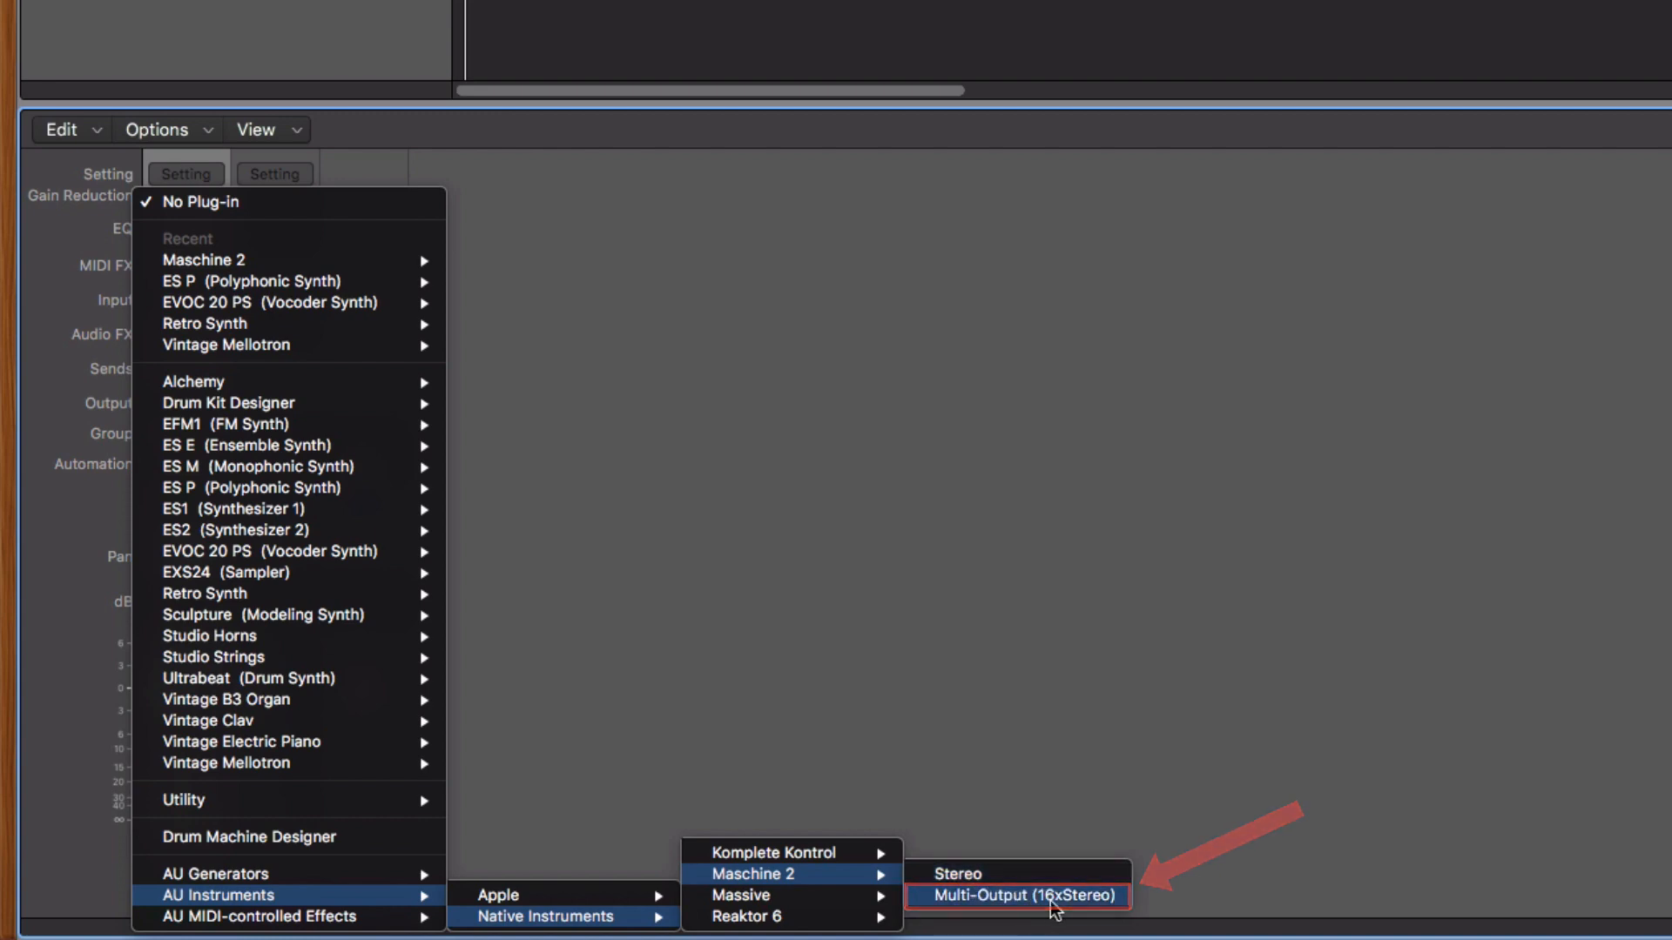
# Load Maschine 2 Multi-Output (16xStereo) as the instrument, with its 8-Ball Kit showing
pyautogui.click(1020, 896)
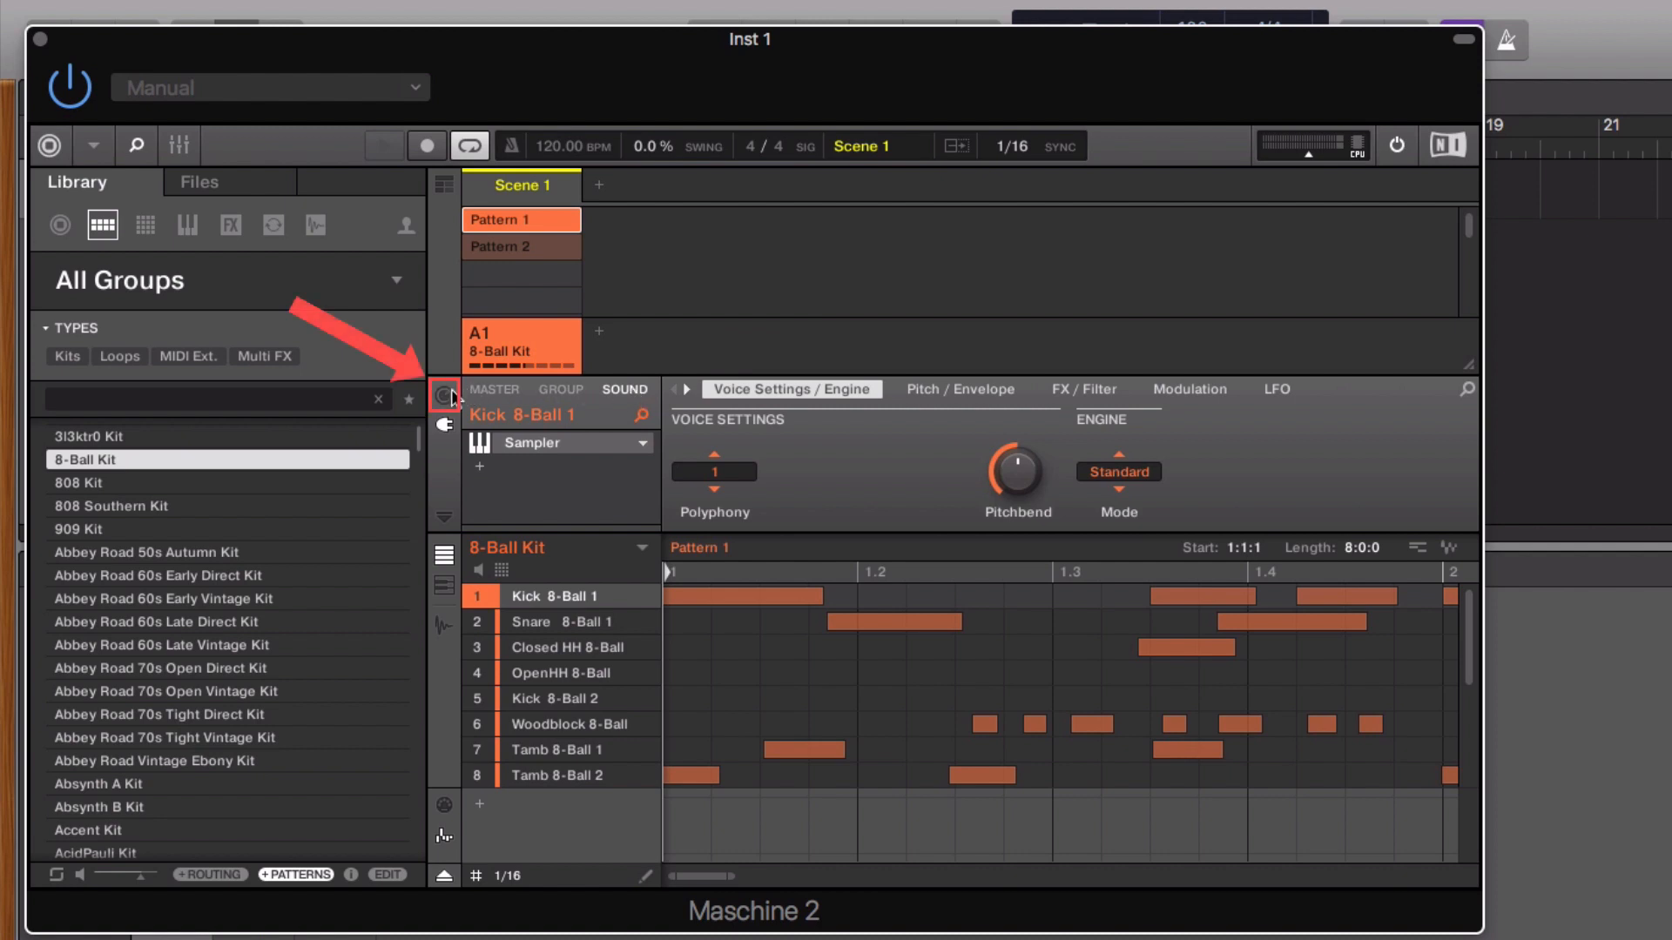
# Change the Kick 8-Ball 1 sound's output destination from Group to Ext. 1
pyautogui.click(443, 394)
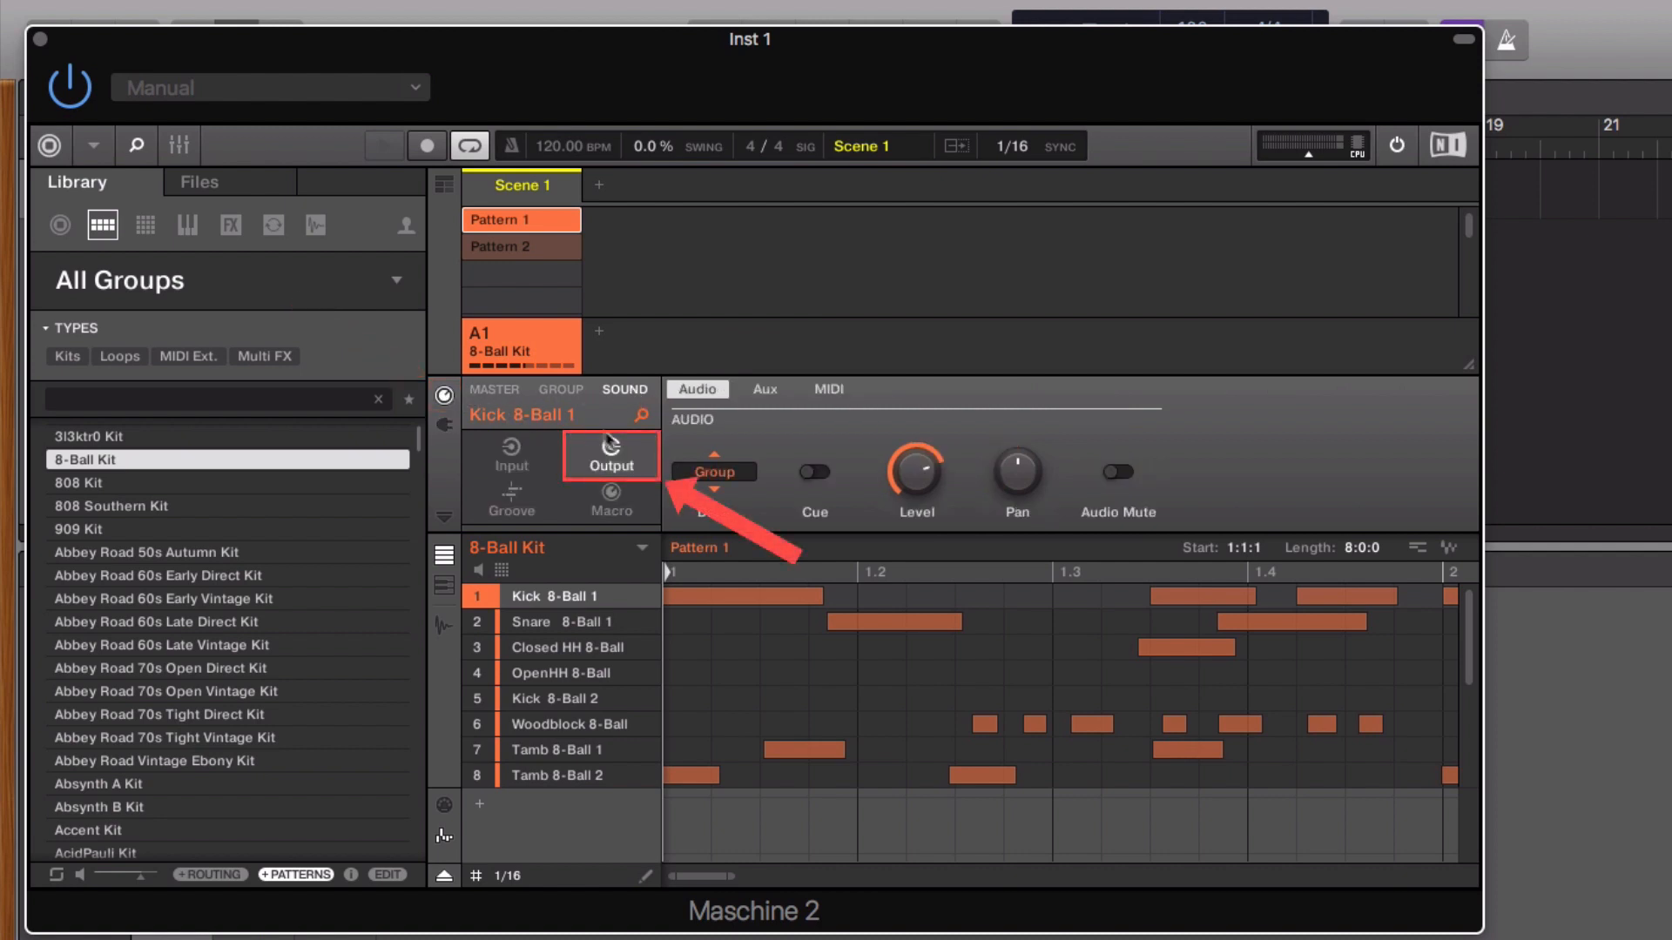
pyautogui.click(611, 456)
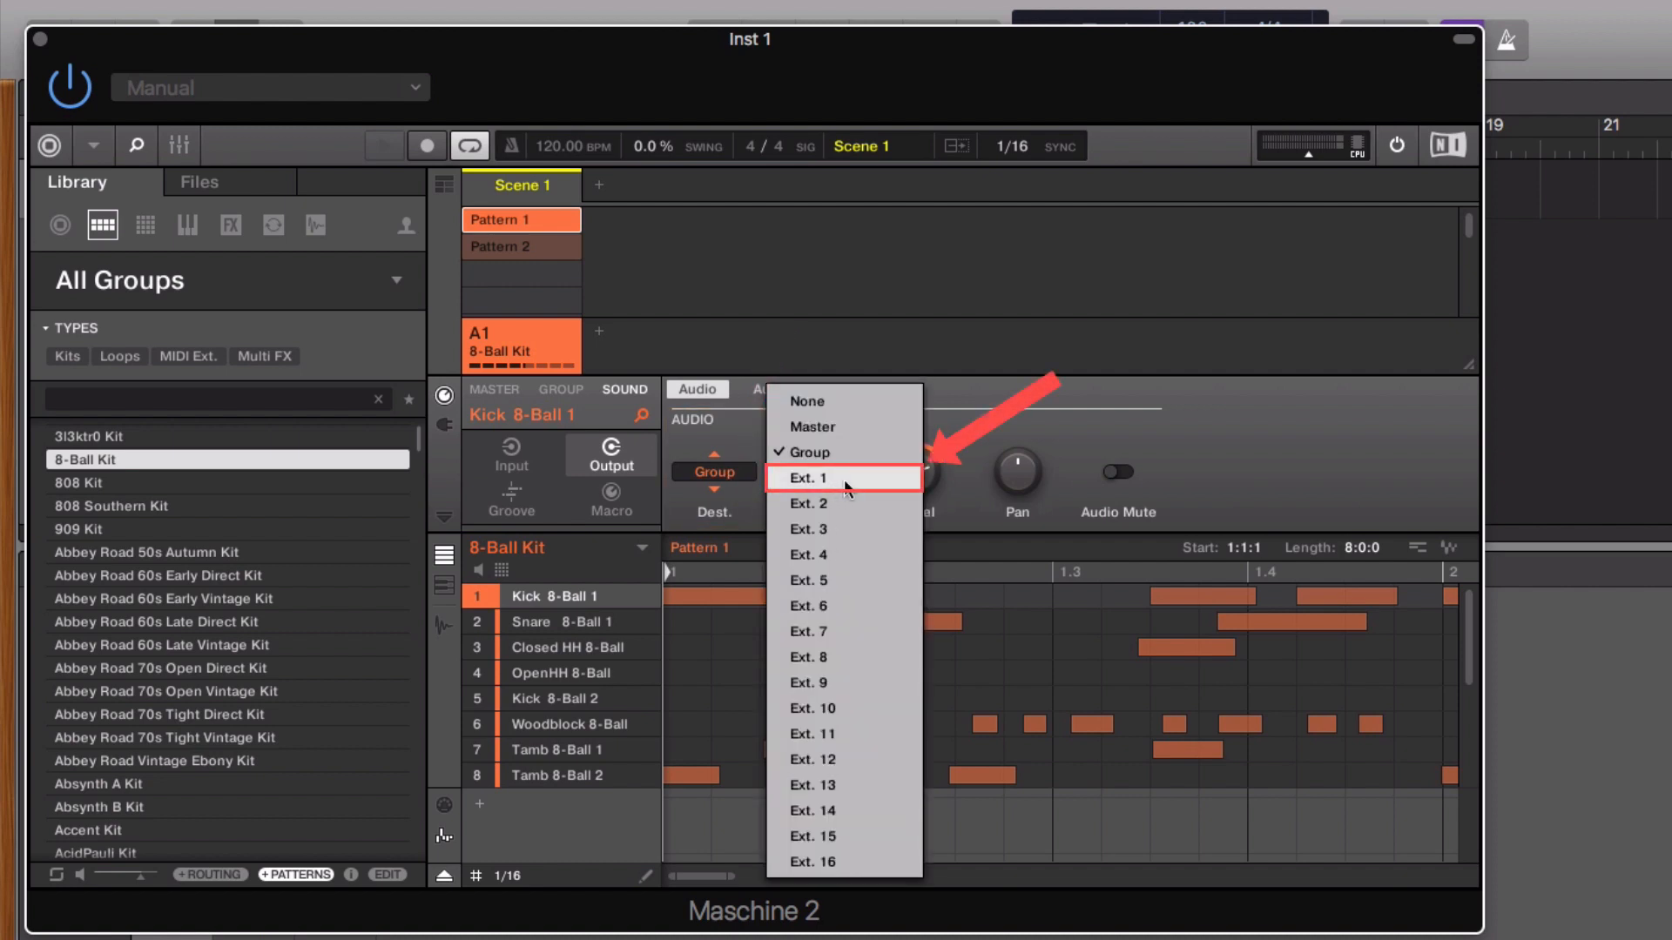
pyautogui.click(844, 478)
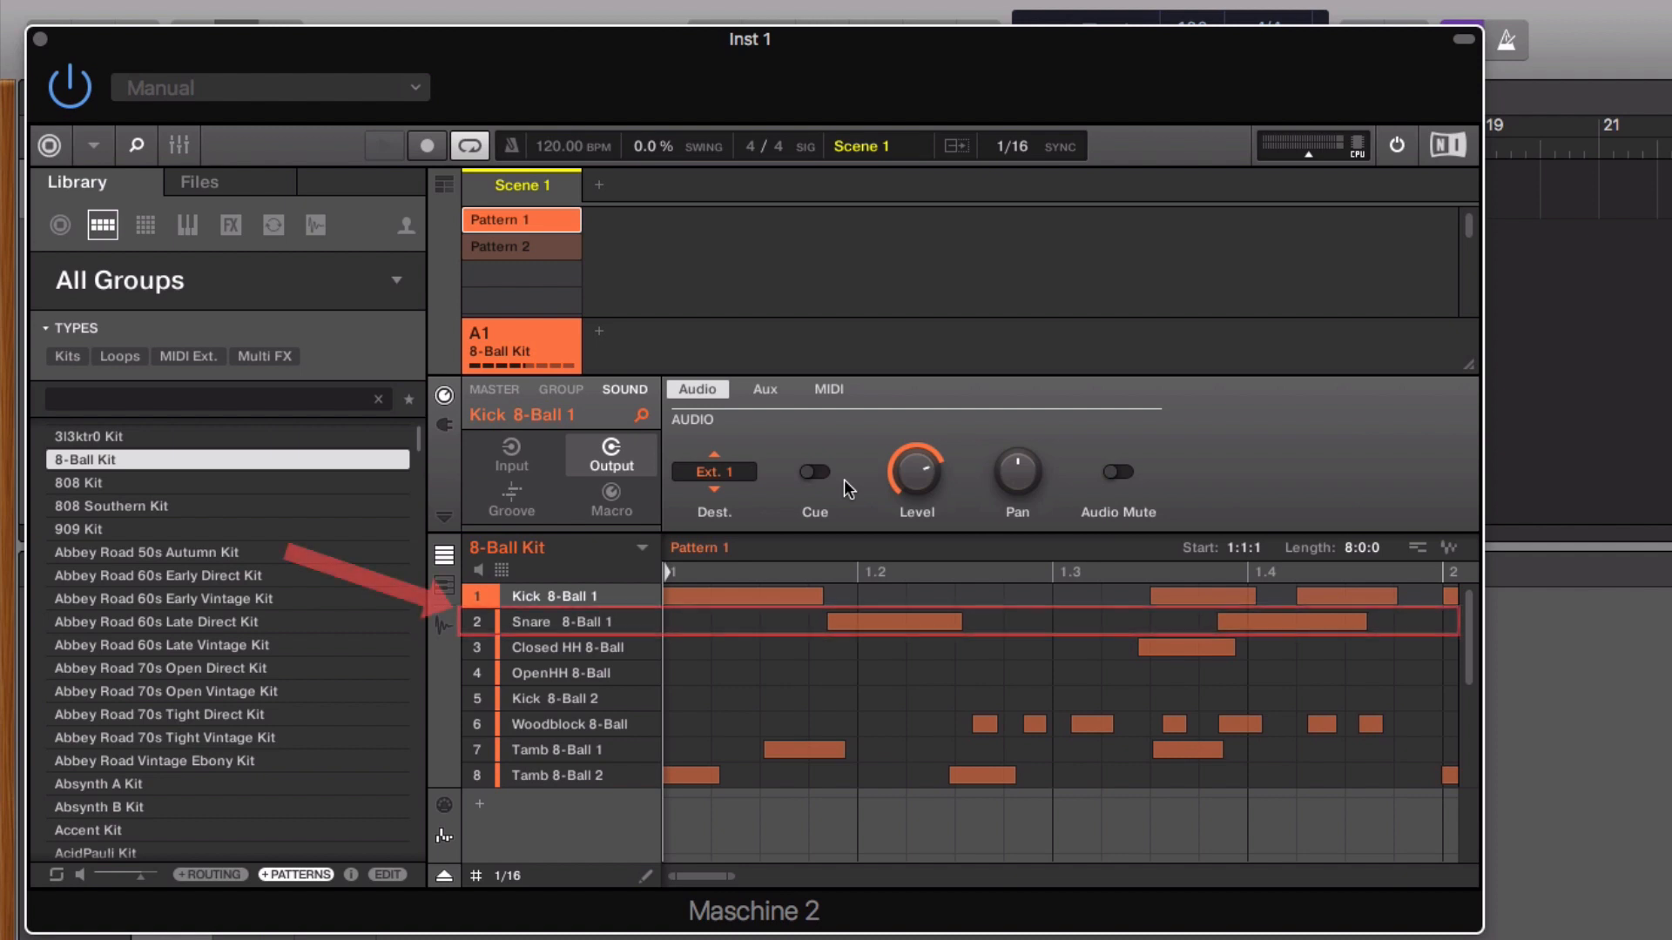
# Route the Snare 8-Ball 1 sound's output to Ext. 2
pyautogui.click(565, 622)
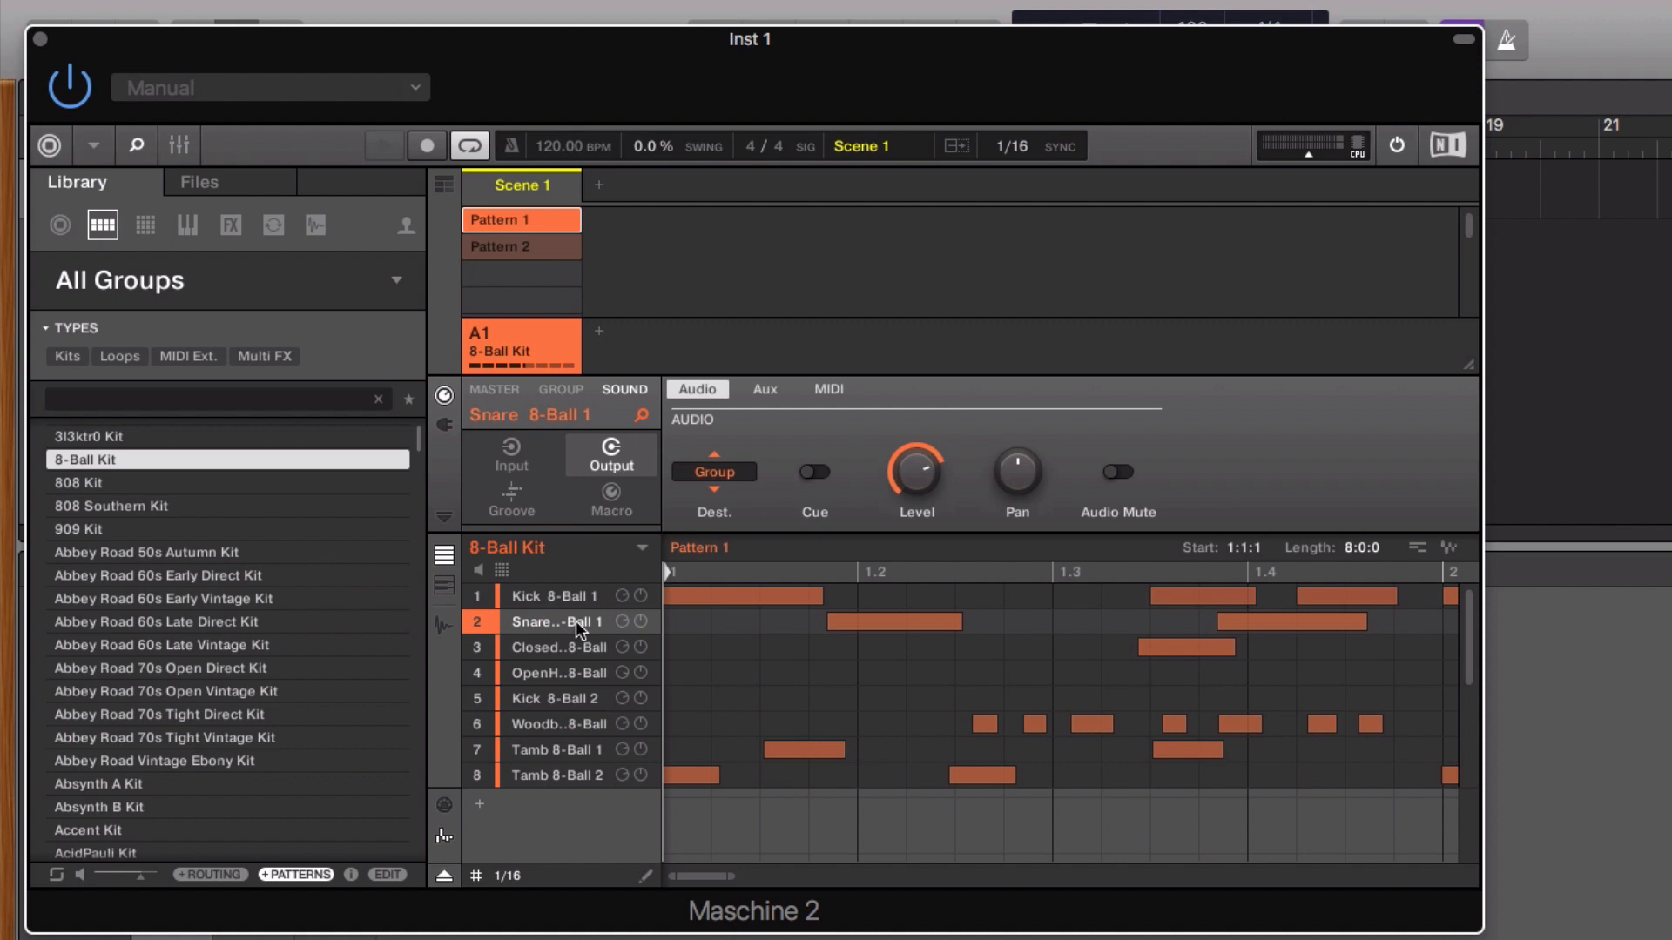
pyautogui.click(713, 472)
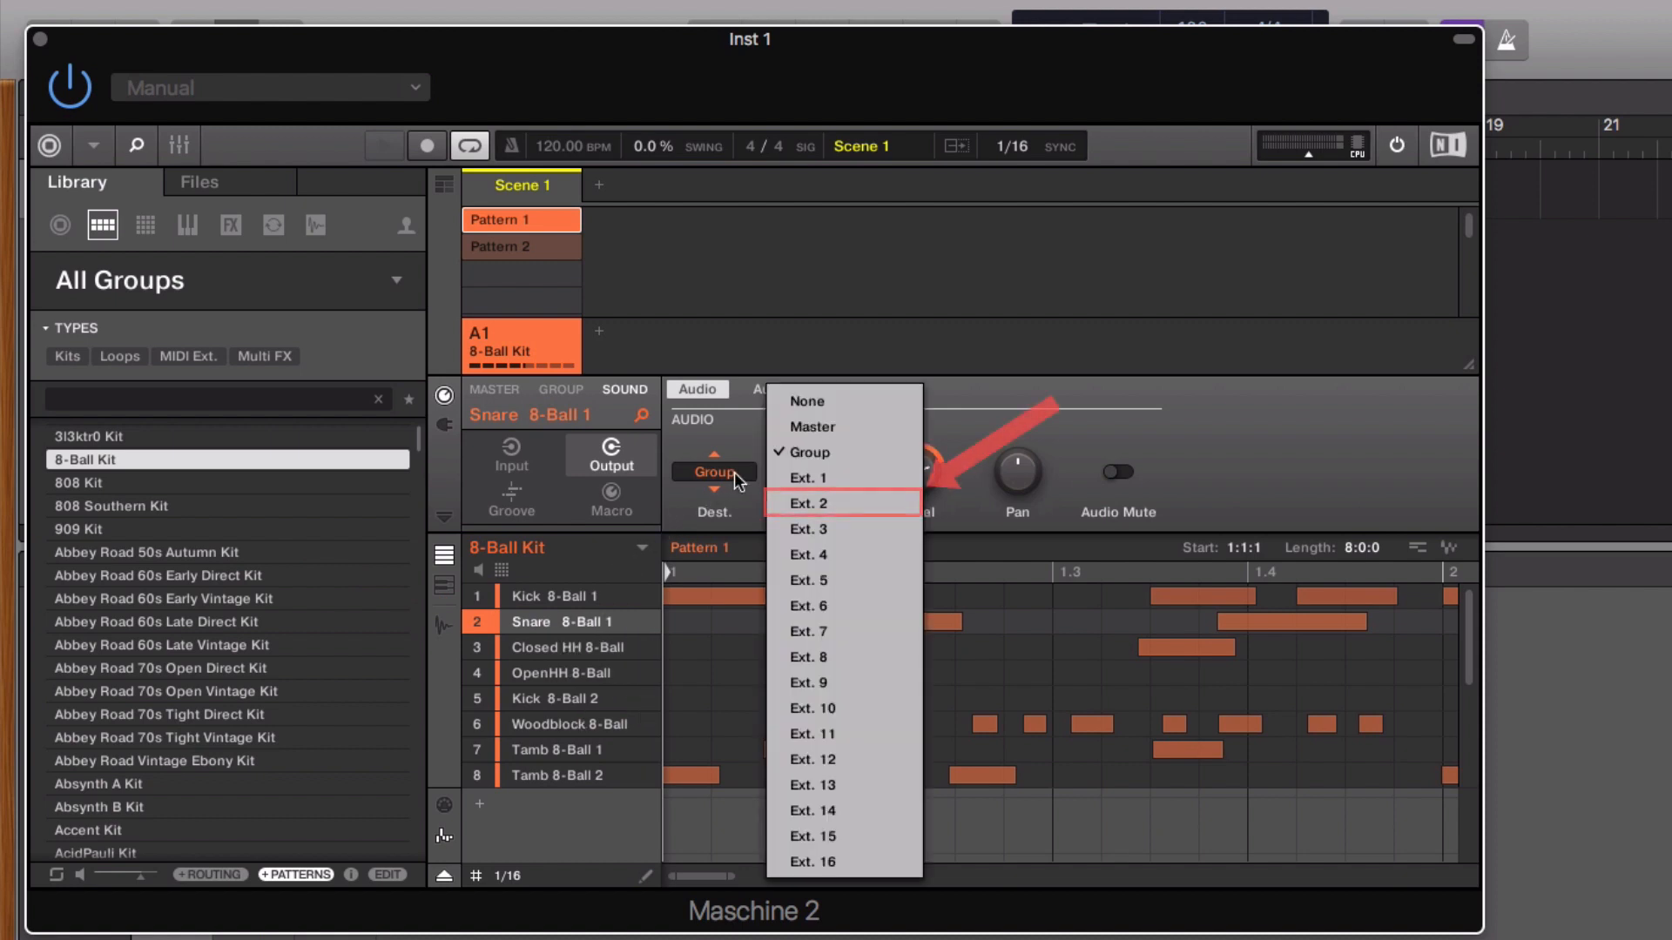
pyautogui.click(810, 503)
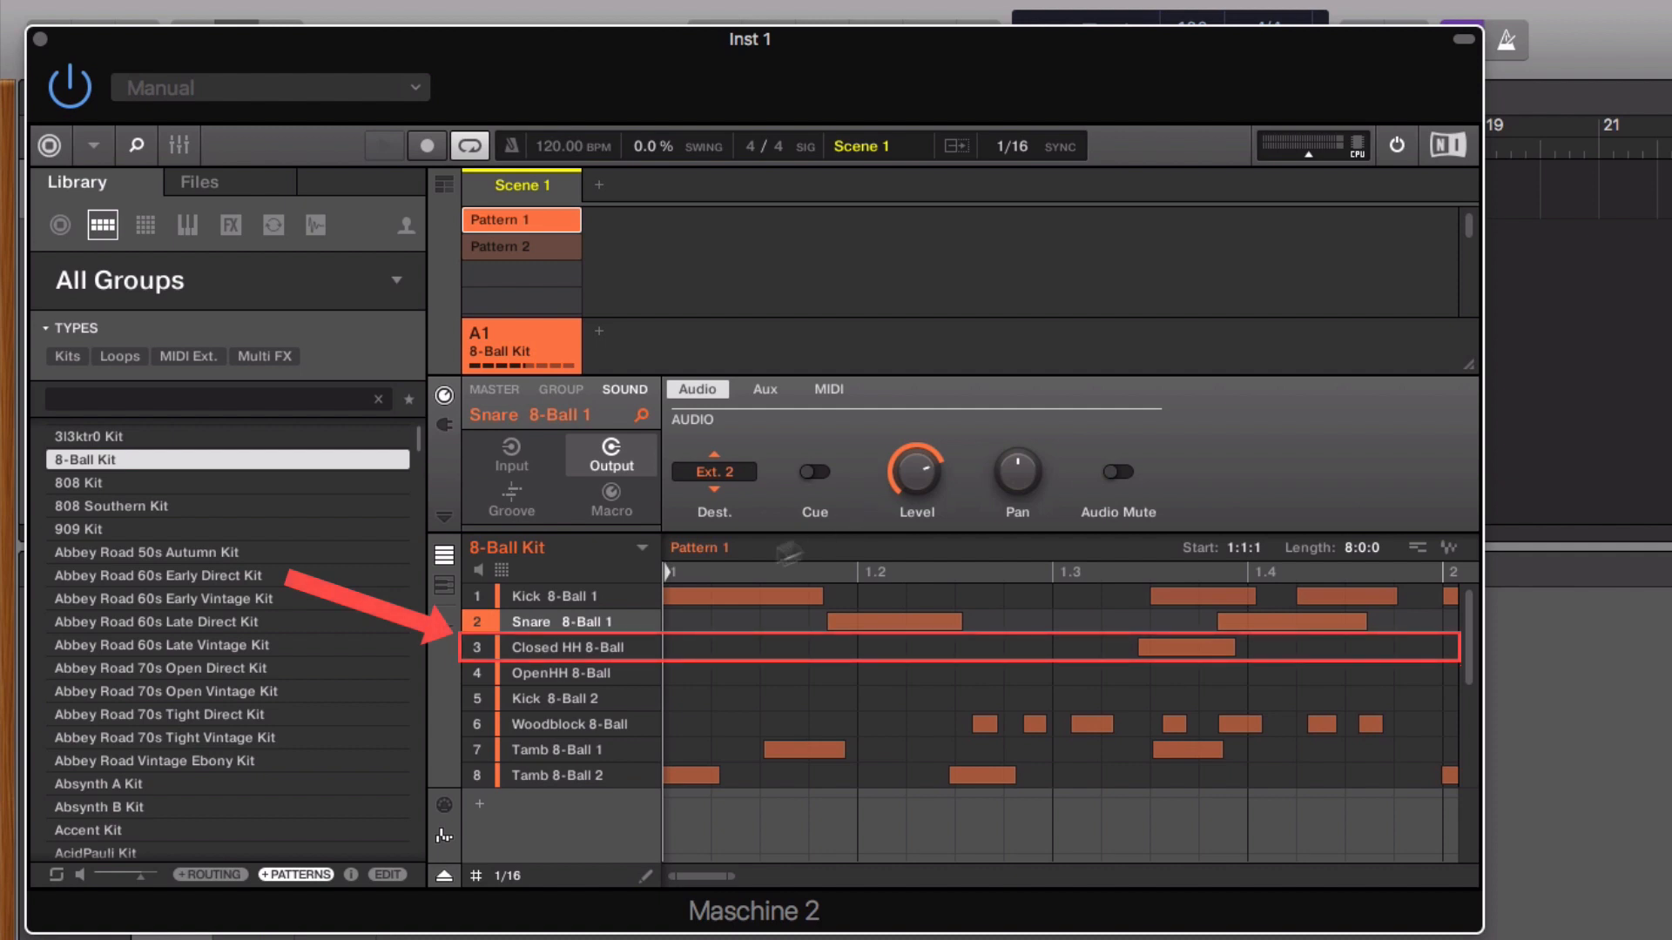
# Bring up output destinations for the Closed HH and Lick 8-Ball sounds
pyautogui.click(569, 647)
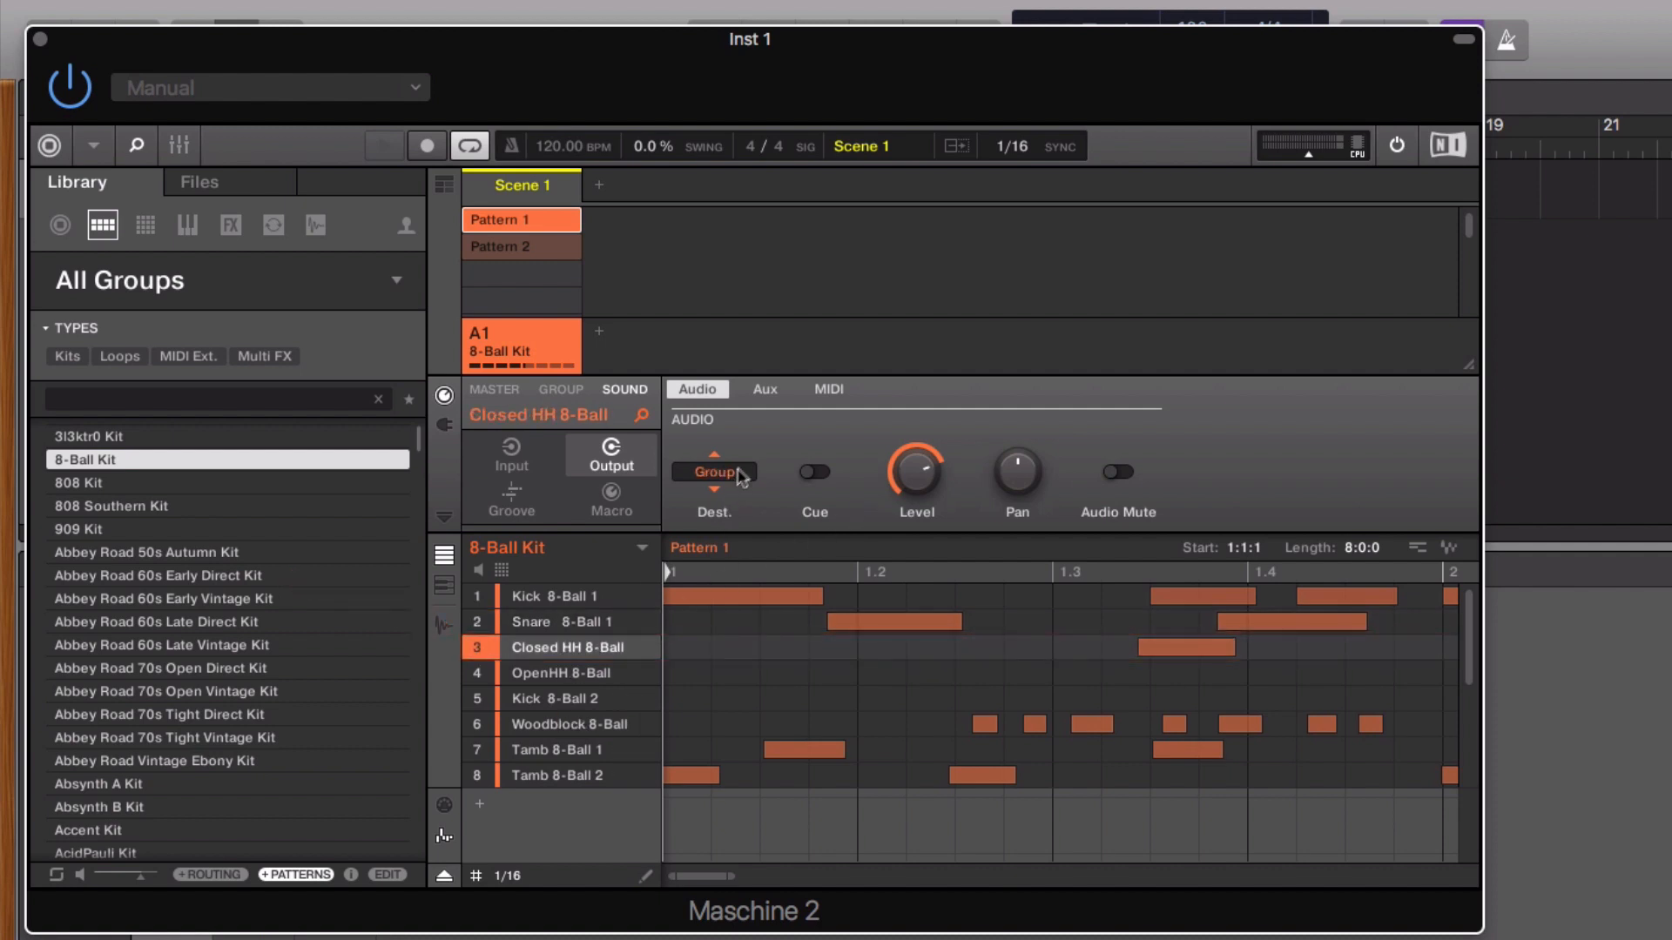
pyautogui.click(712, 472)
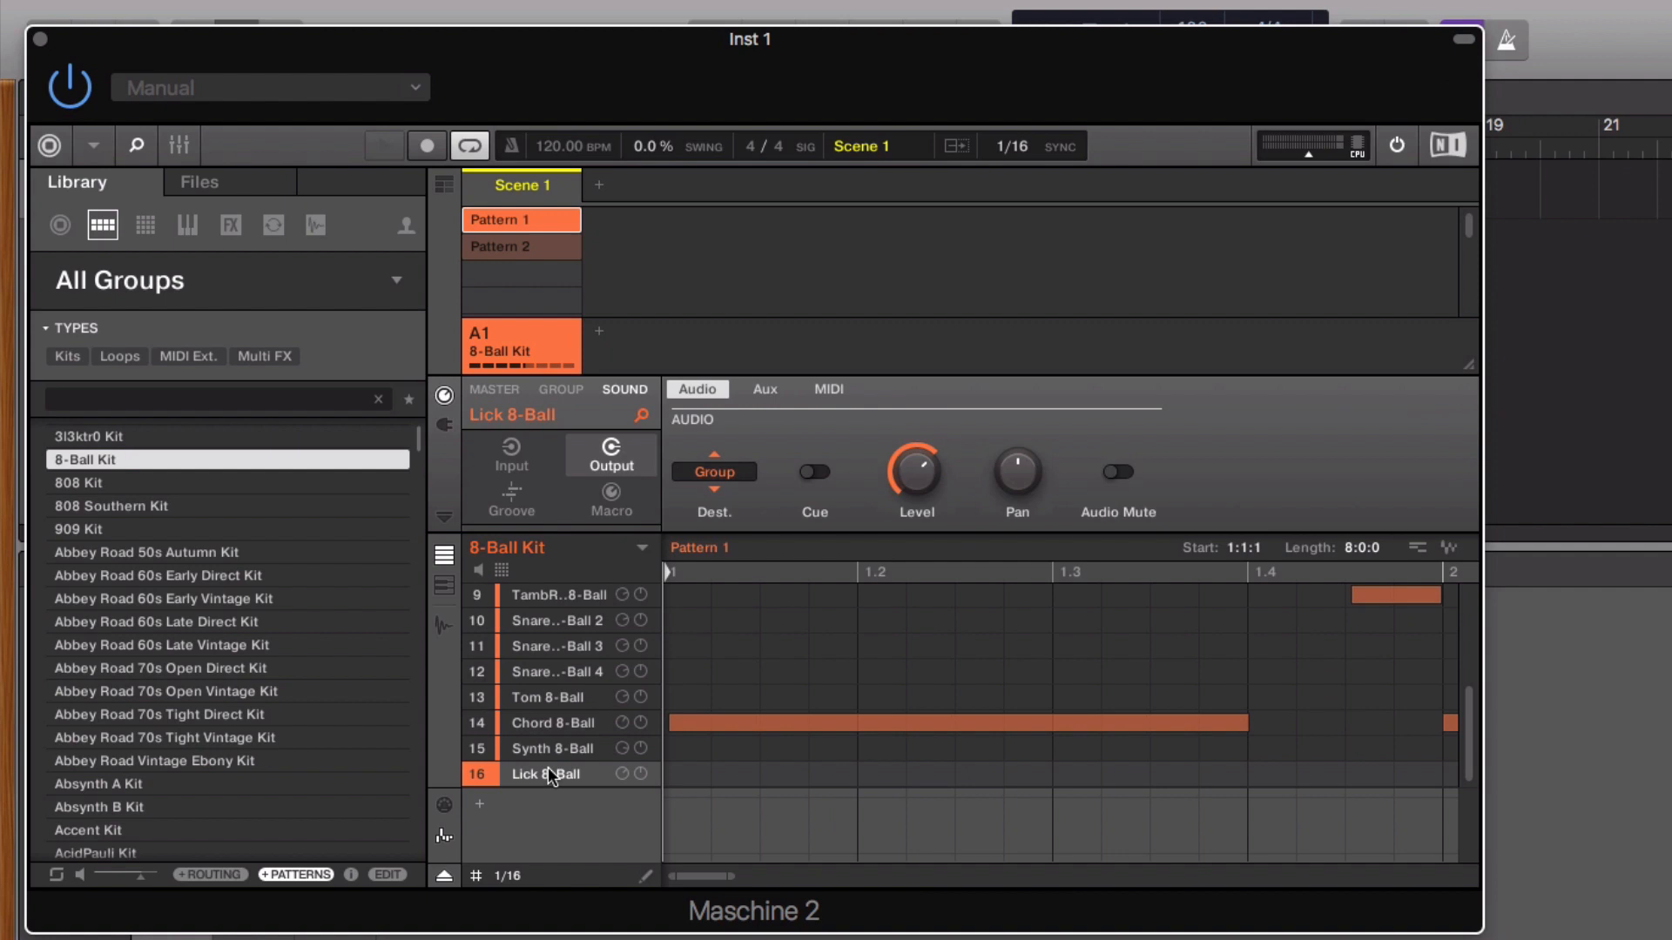
pyautogui.click(714, 471)
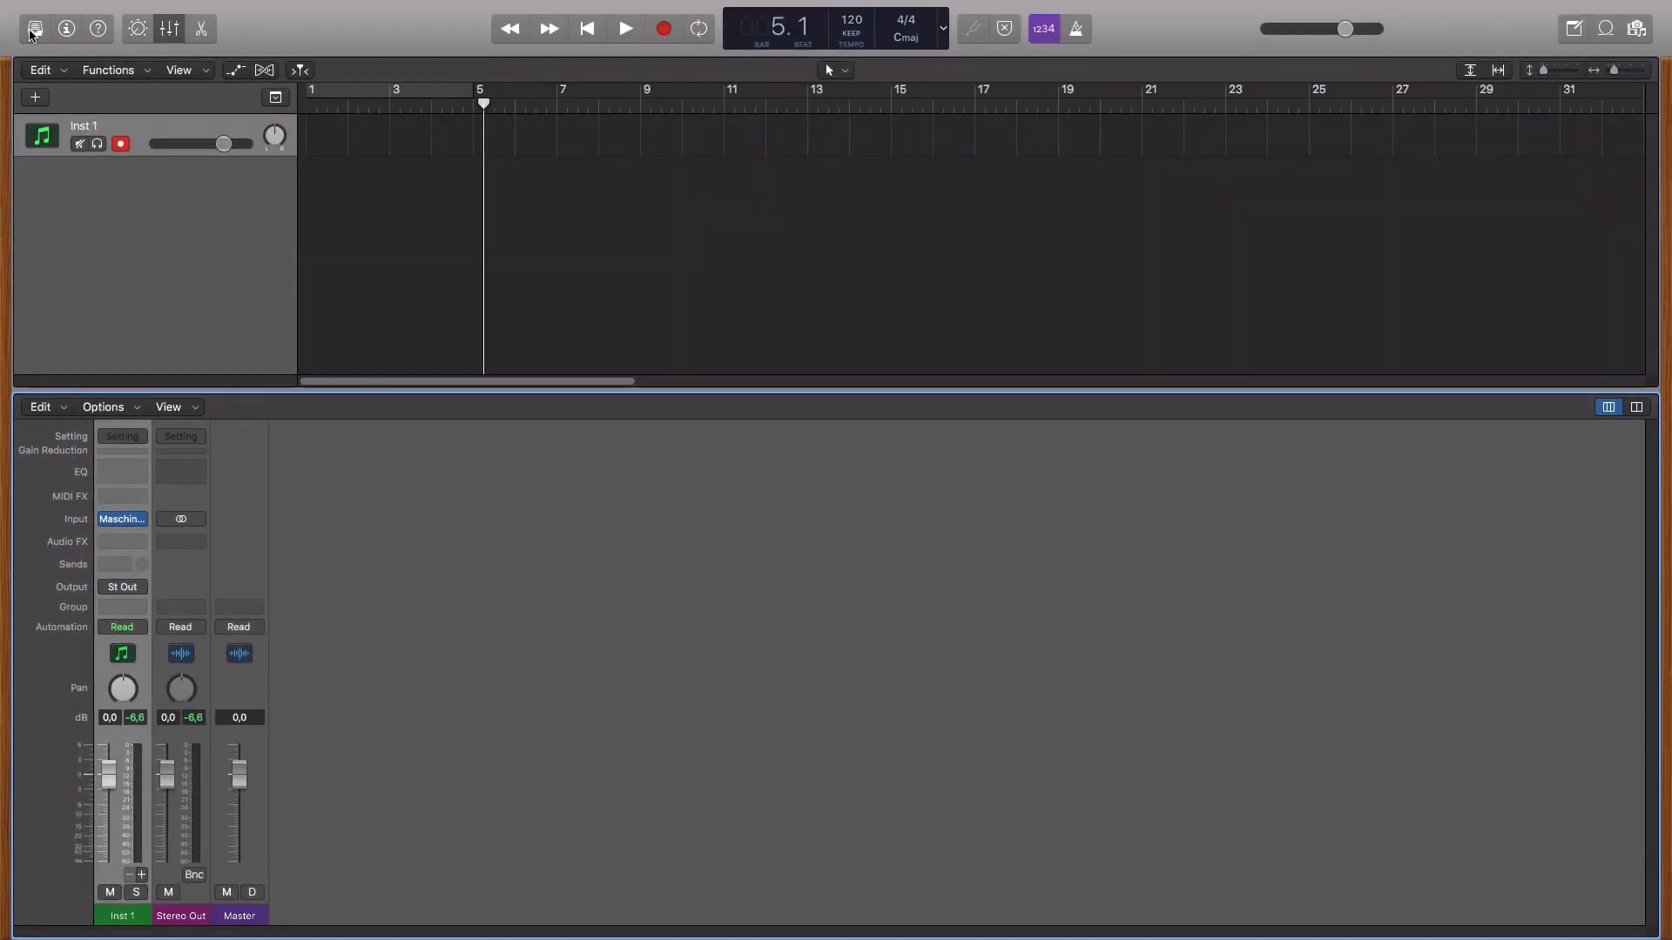
# Show the mixer and add Aux 1–15 fed by Maschine outputs 3-4 through 31-32
pyautogui.click(168, 28)
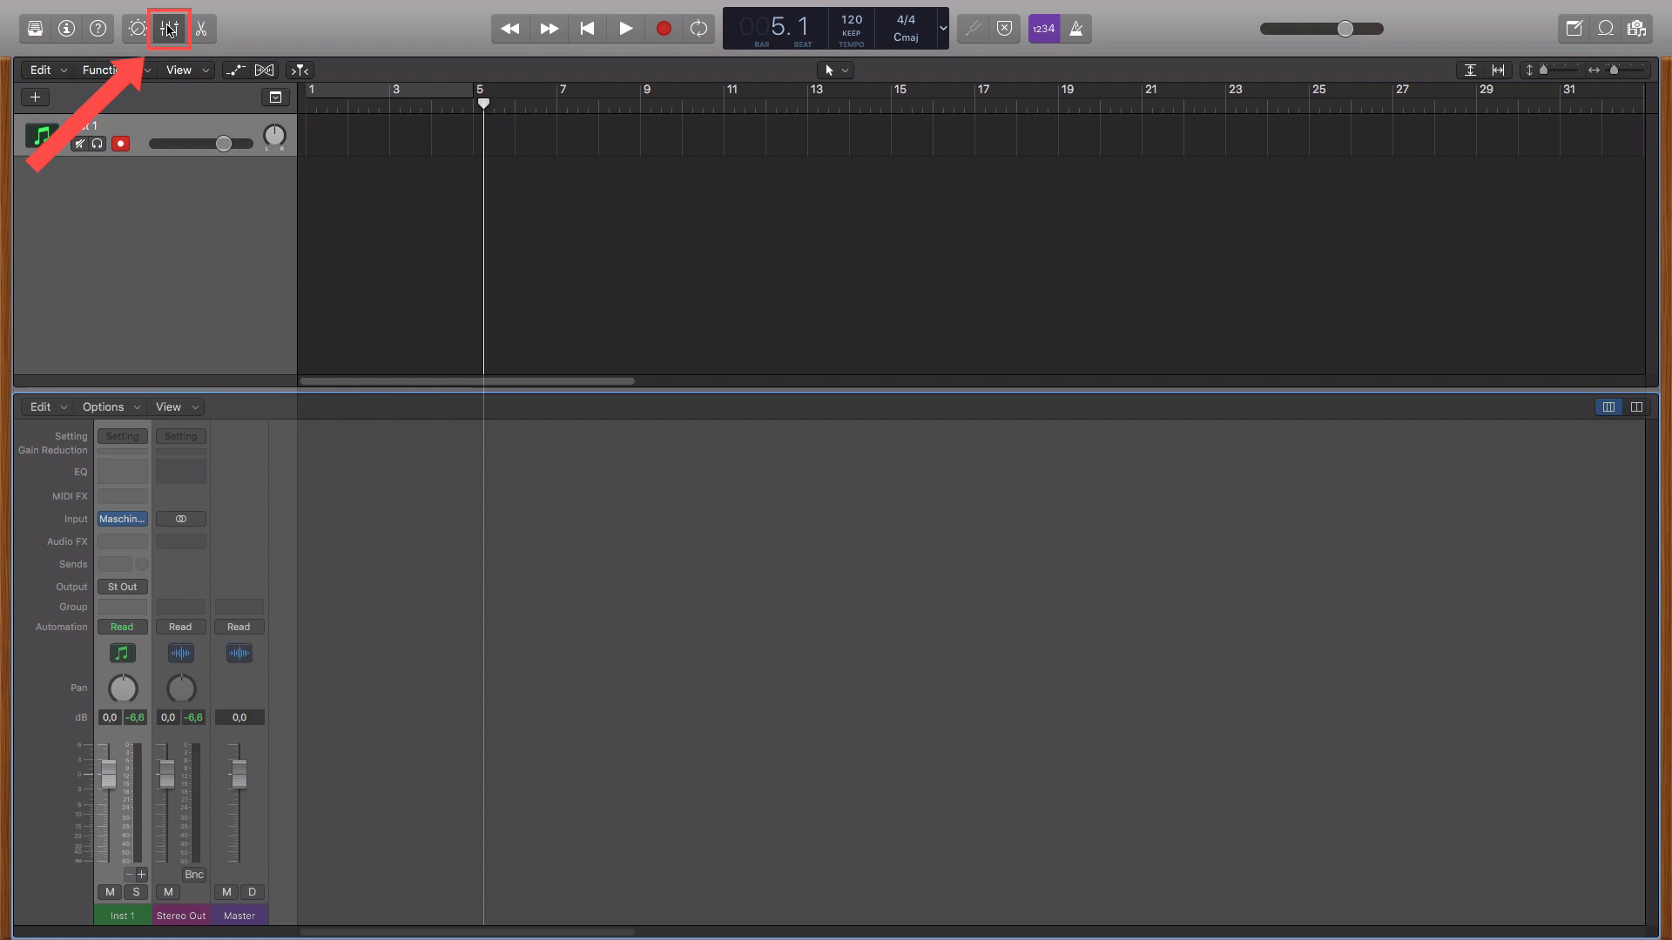
pyautogui.click(167, 28)
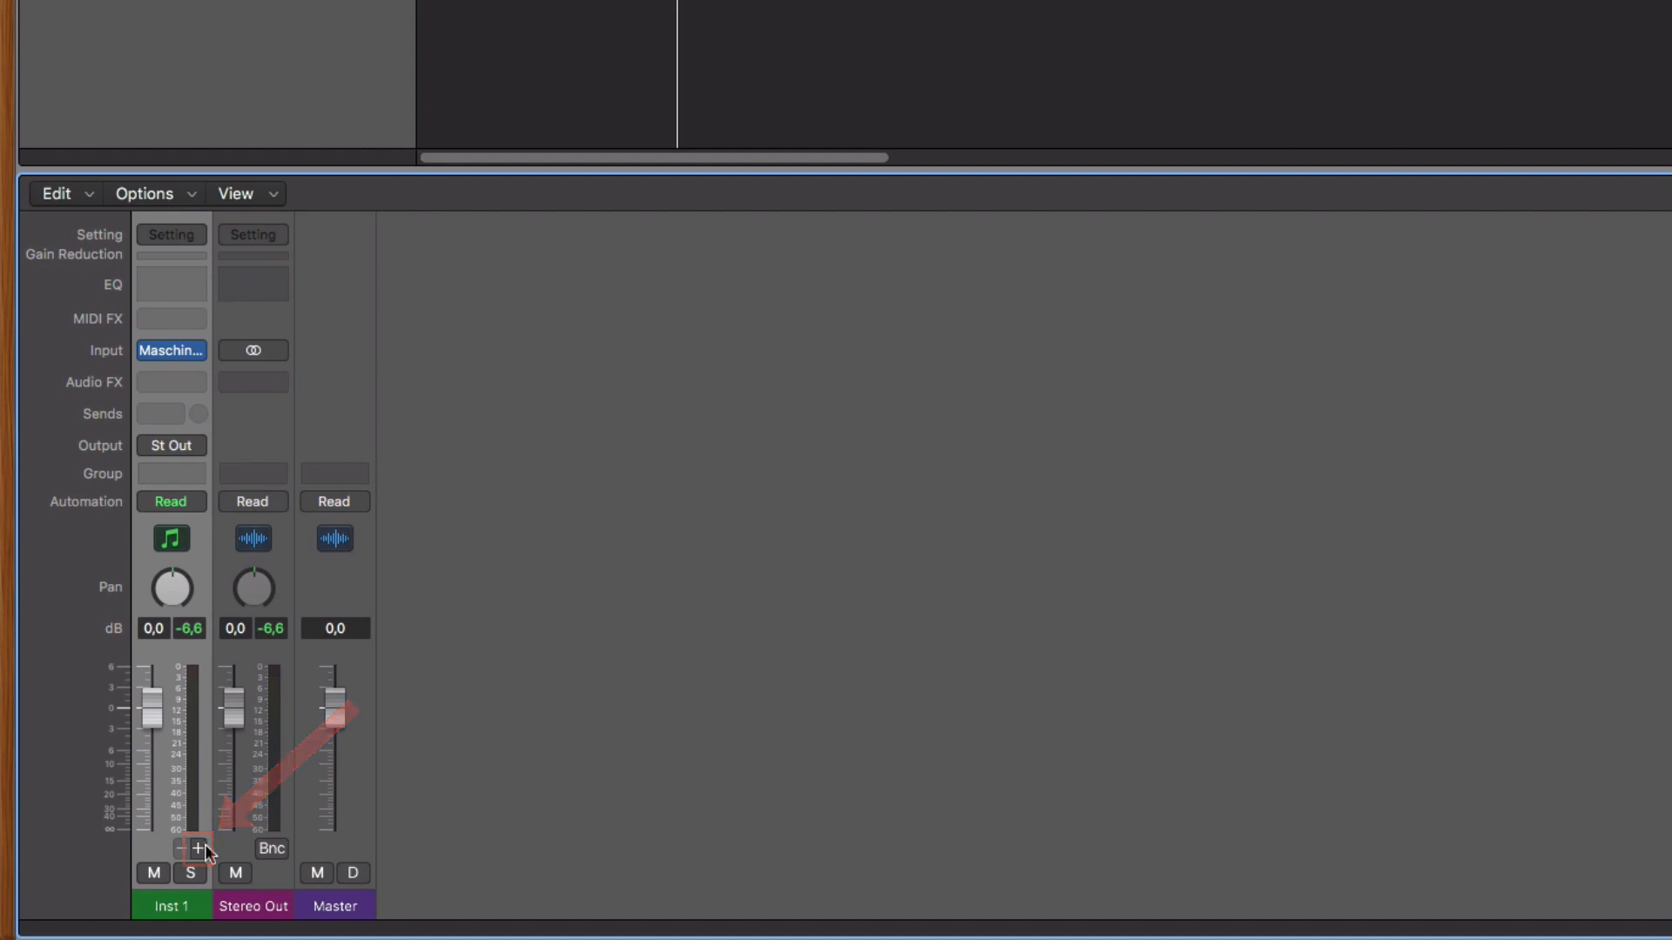
pyautogui.click(201, 849)
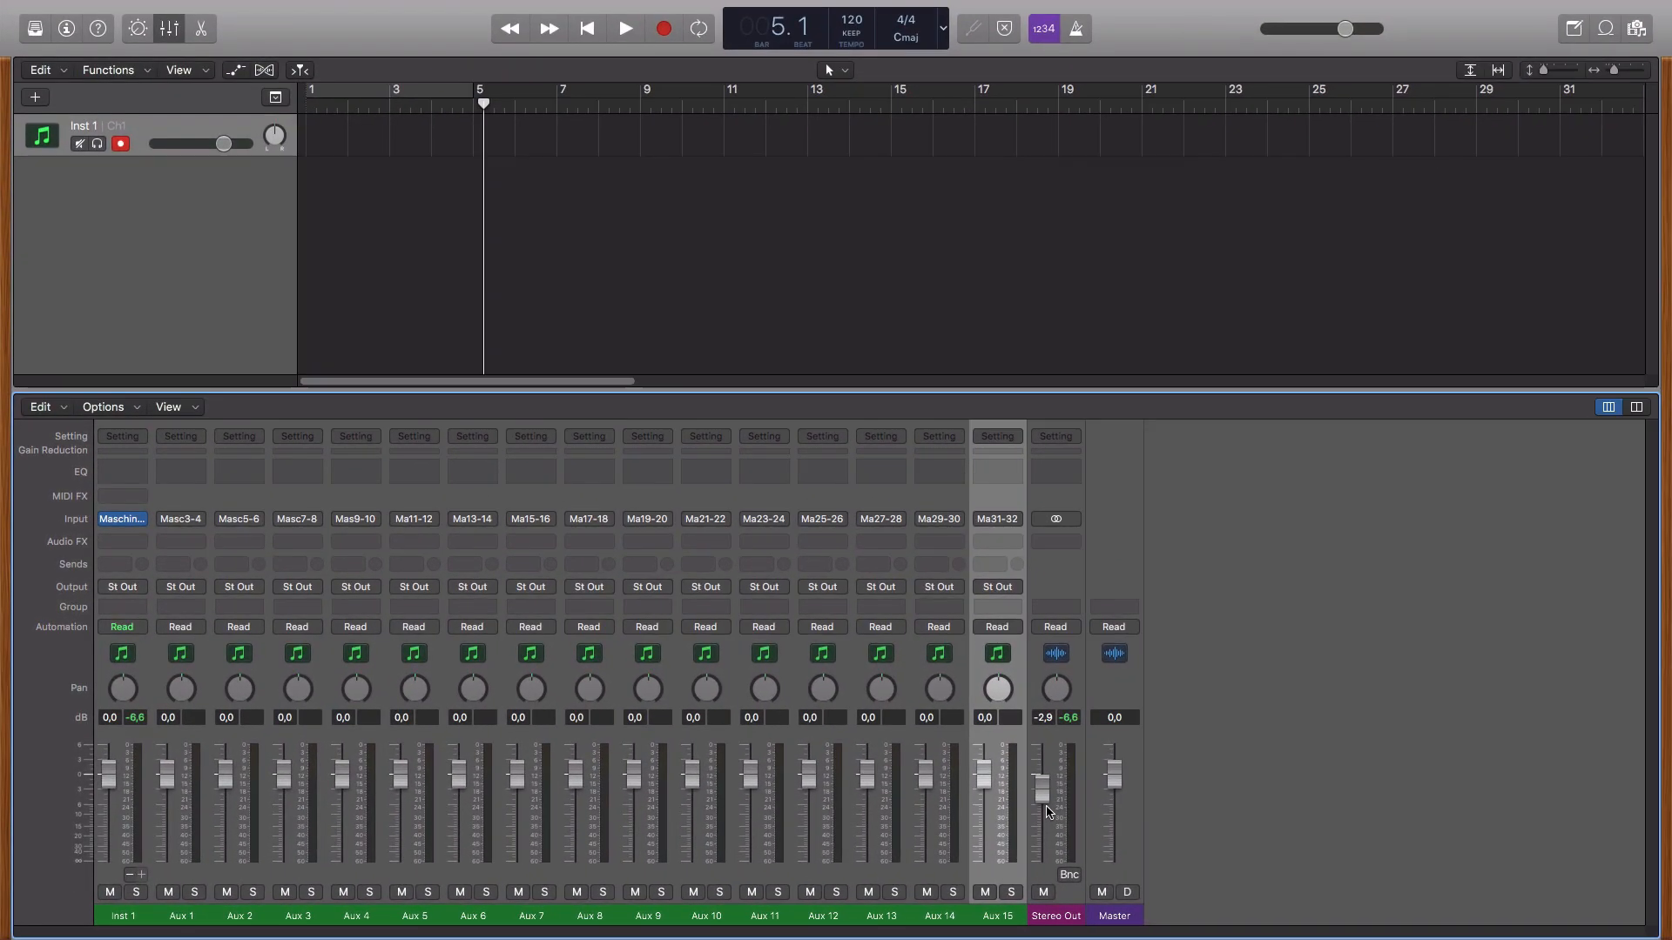
# Play the beat from the start to check the aux meters, then open Aux 1's Audio FX slot
pyautogui.click(585, 28)
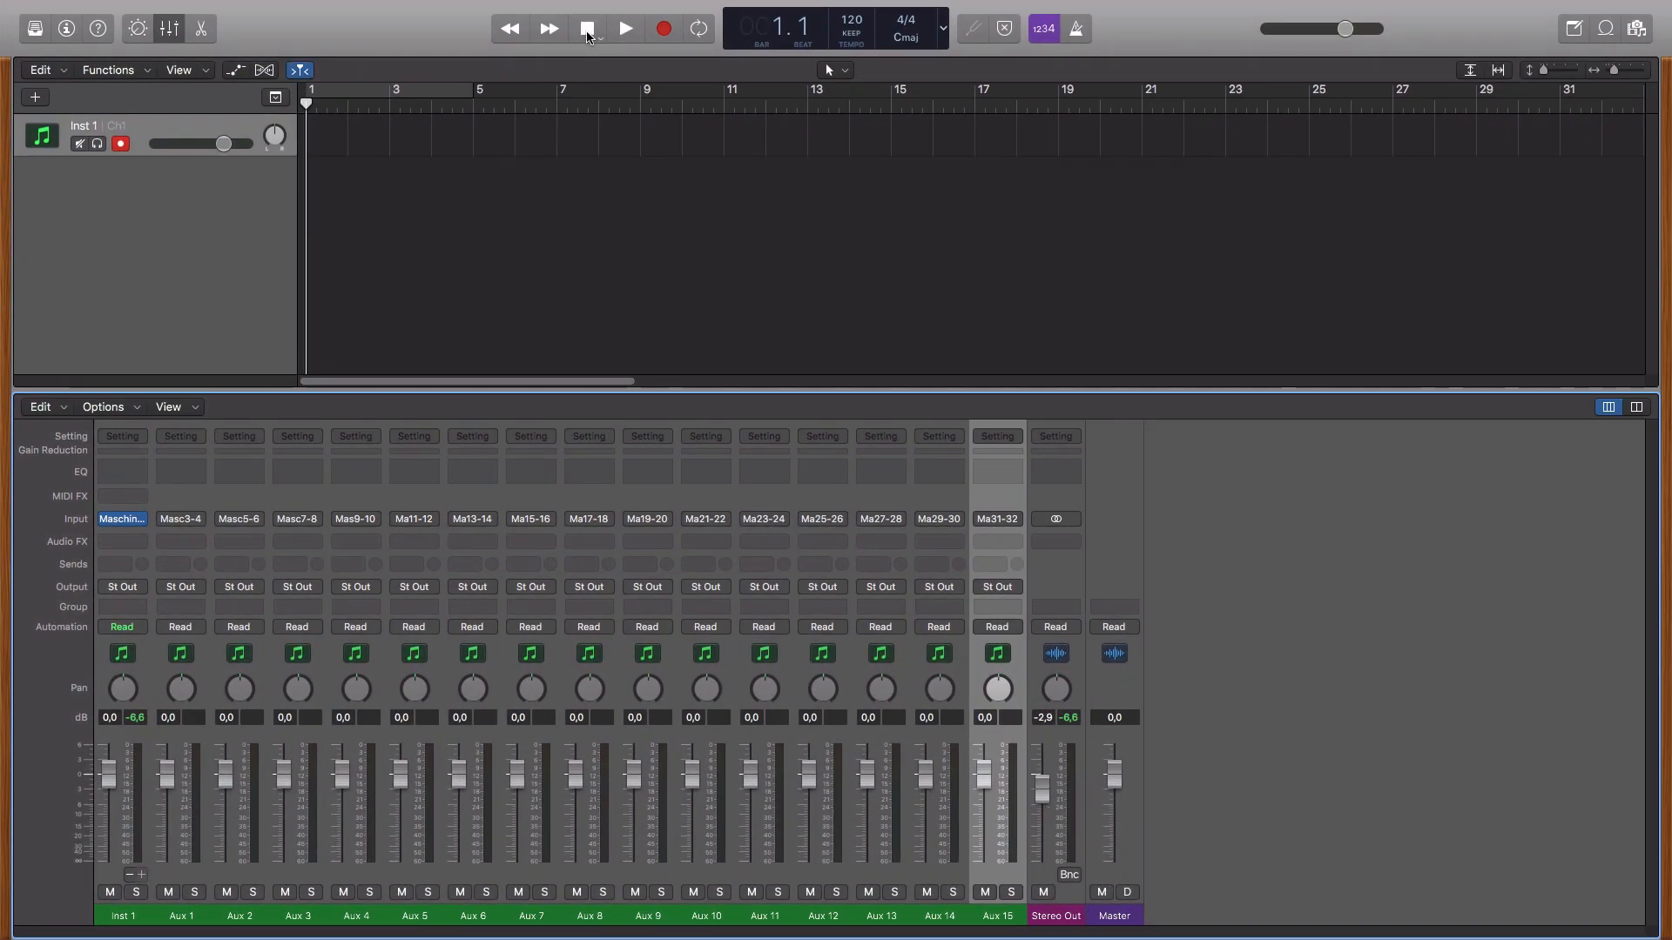
pyautogui.click(624, 28)
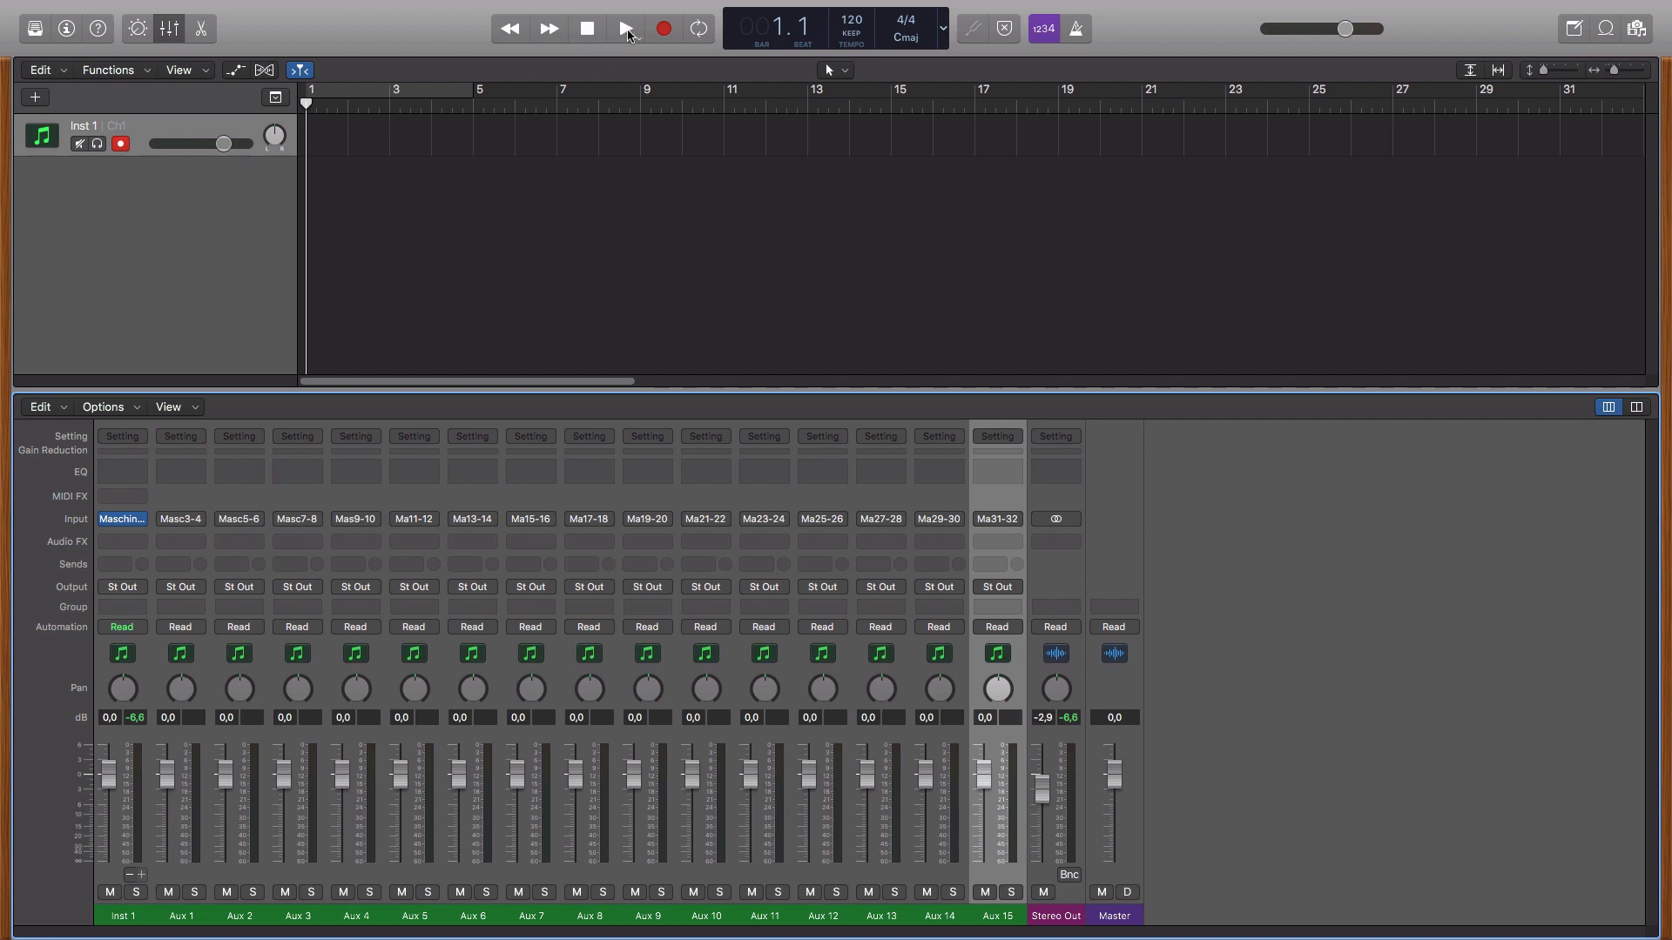
pyautogui.click(625, 28)
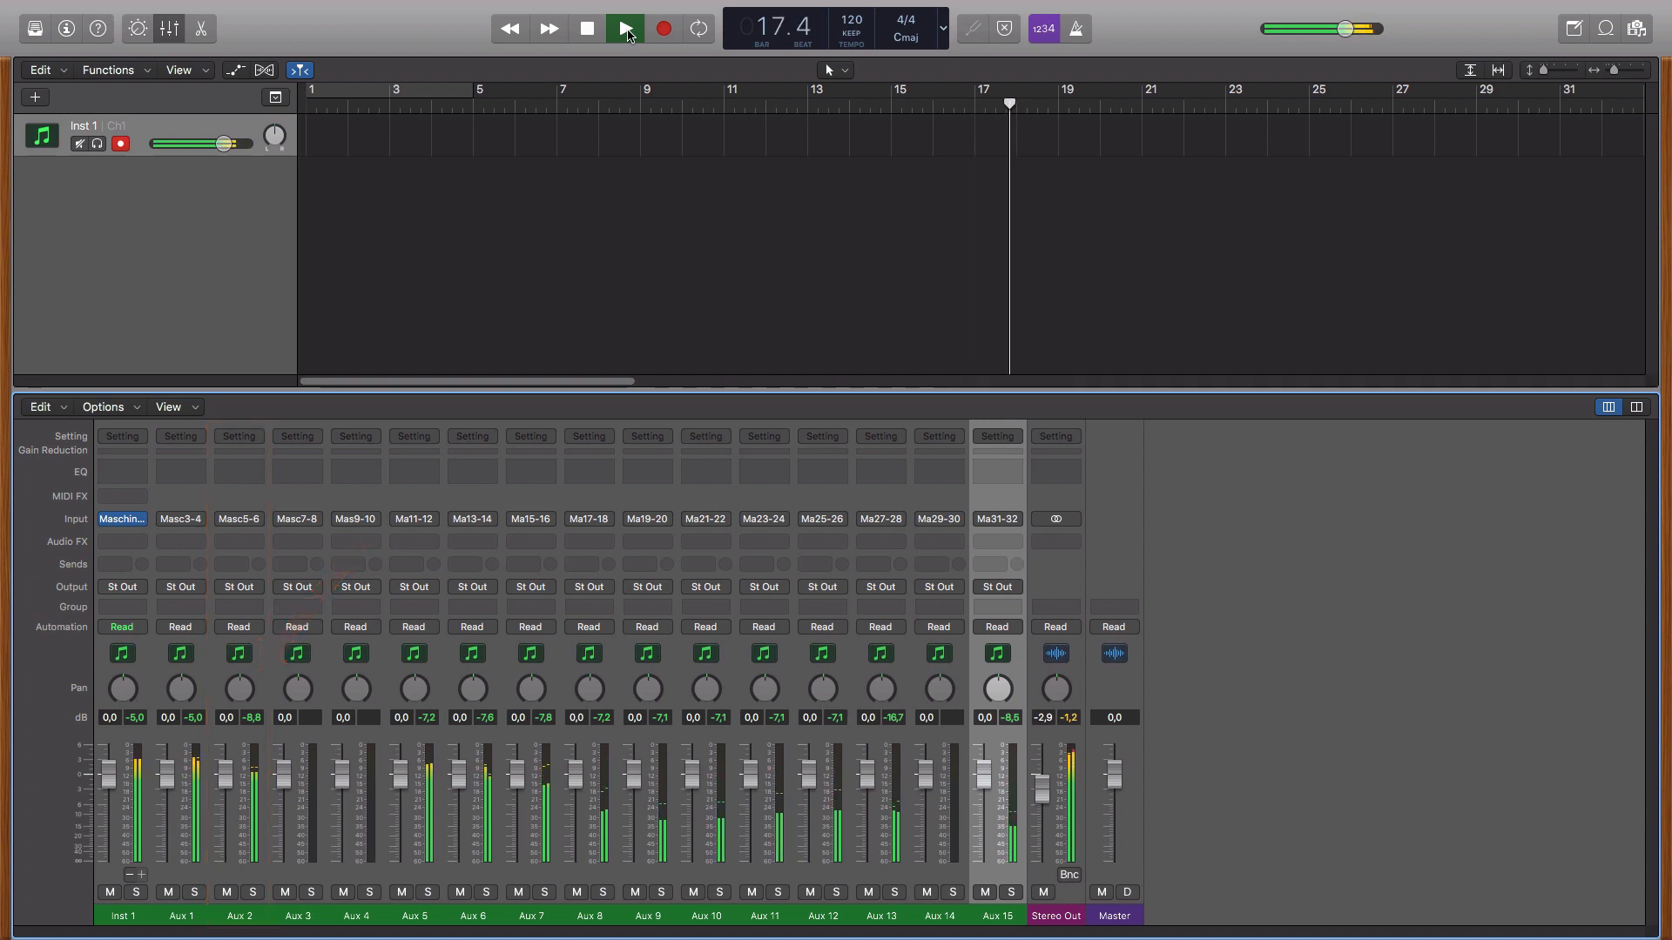
pyautogui.click(625, 28)
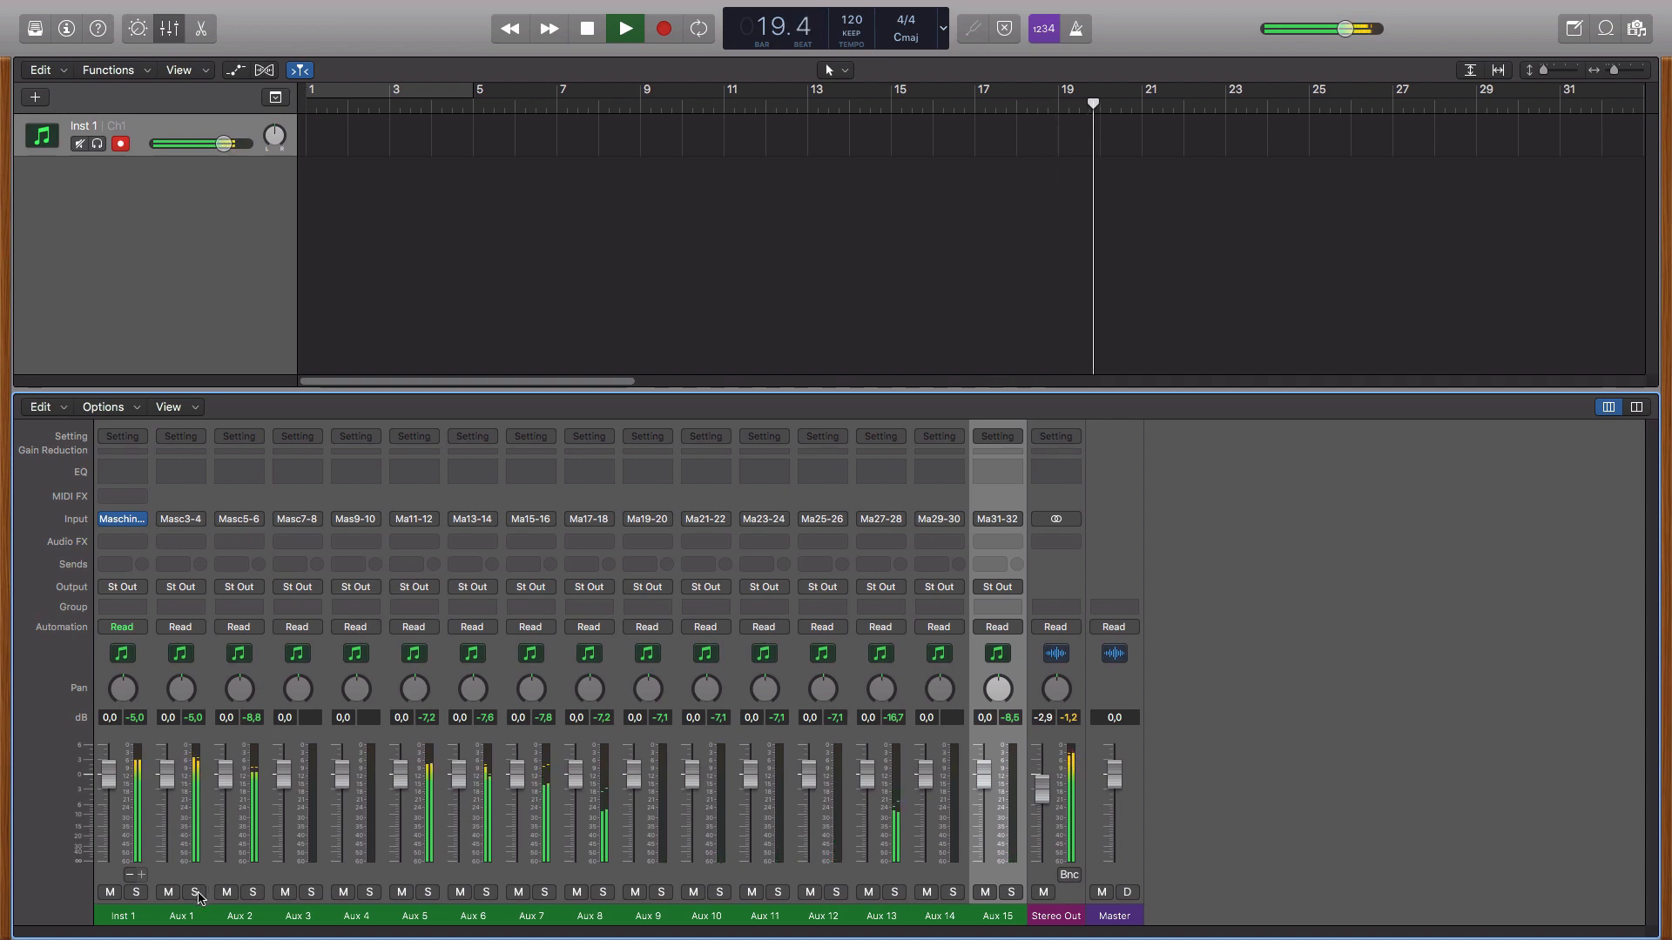
pyautogui.click(194, 892)
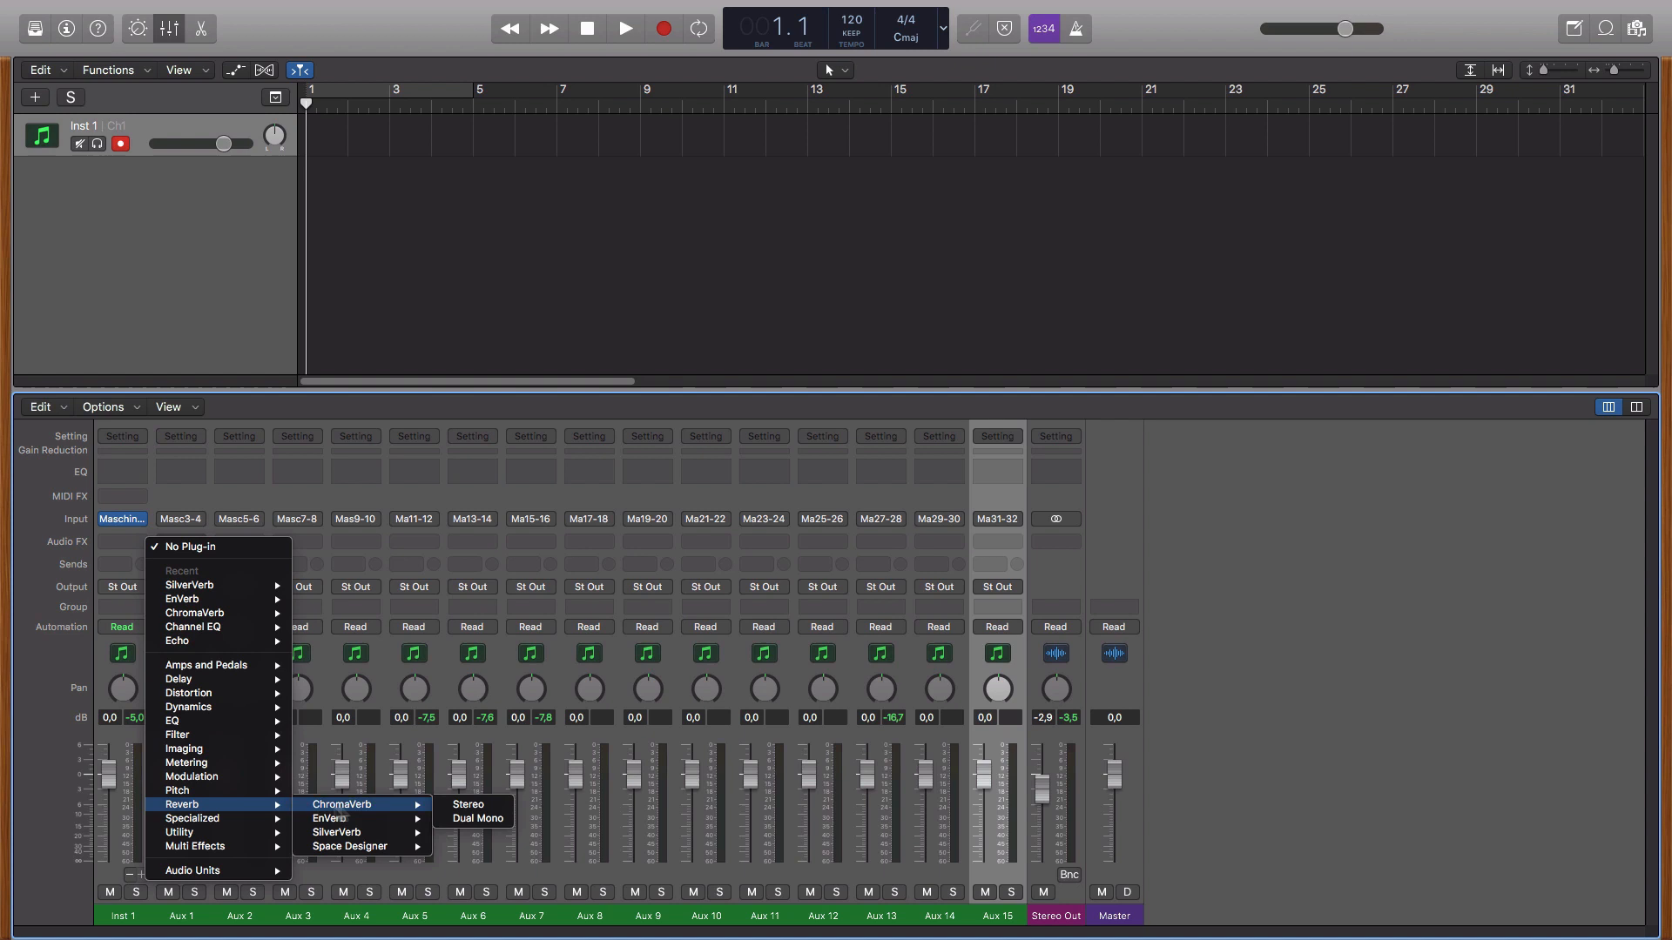
# Insert a stereo ChromaVerb on Aux 1 and raise its decay to 5.10 s
pyautogui.click(466, 805)
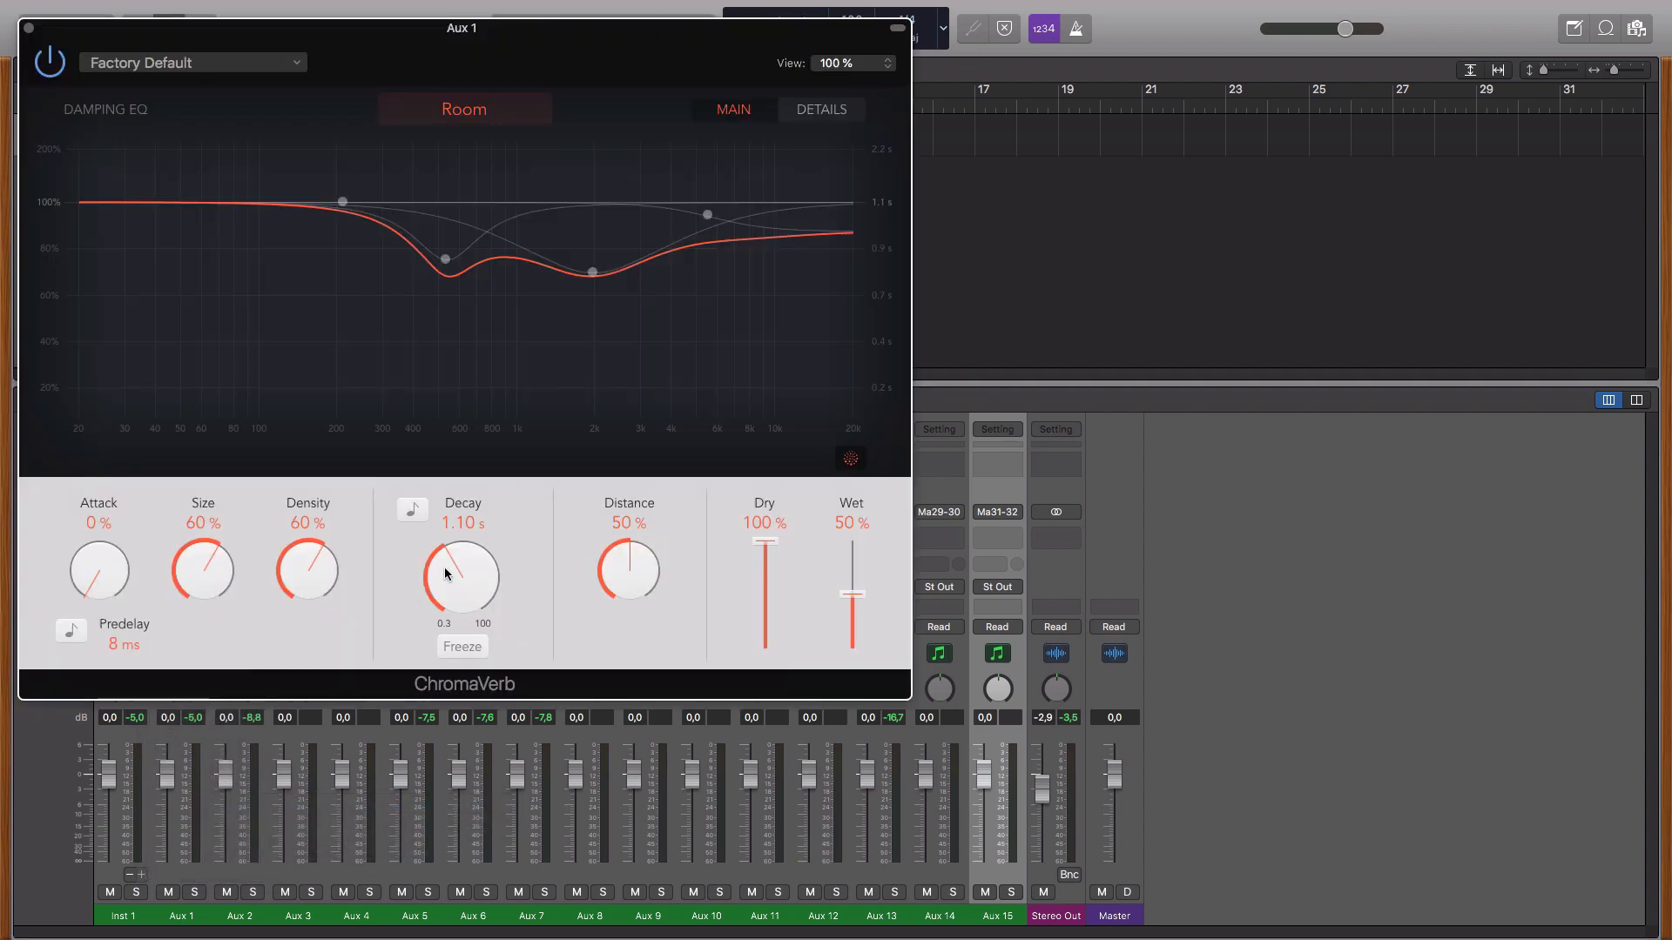
pyautogui.moveTo(460, 576); pyautogui.dragTo(475, 544)
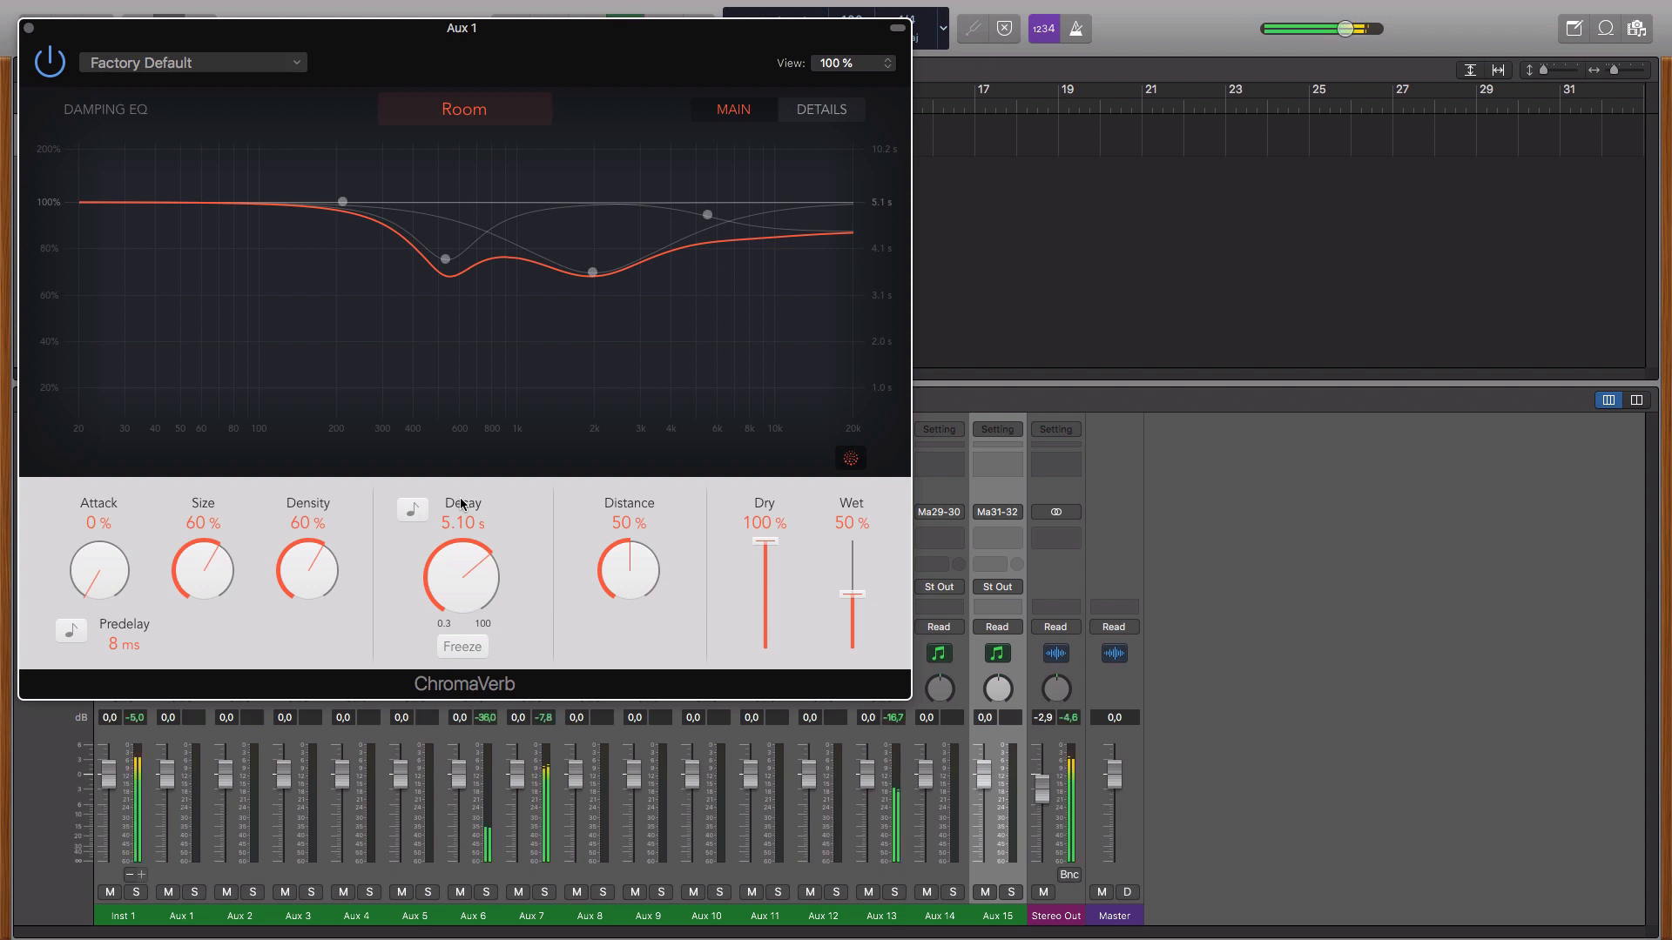